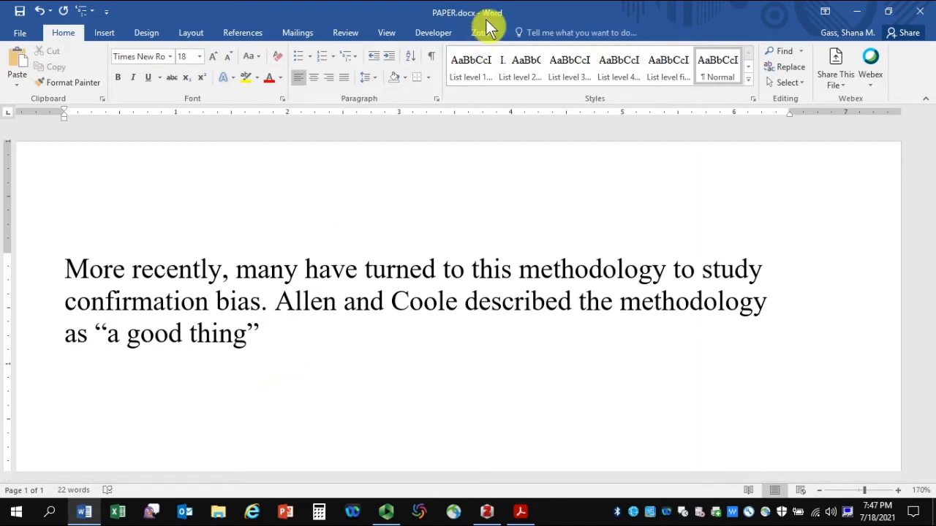
Switch to the Zotero ribbon tab to reveal its citation commands.
click(482, 32)
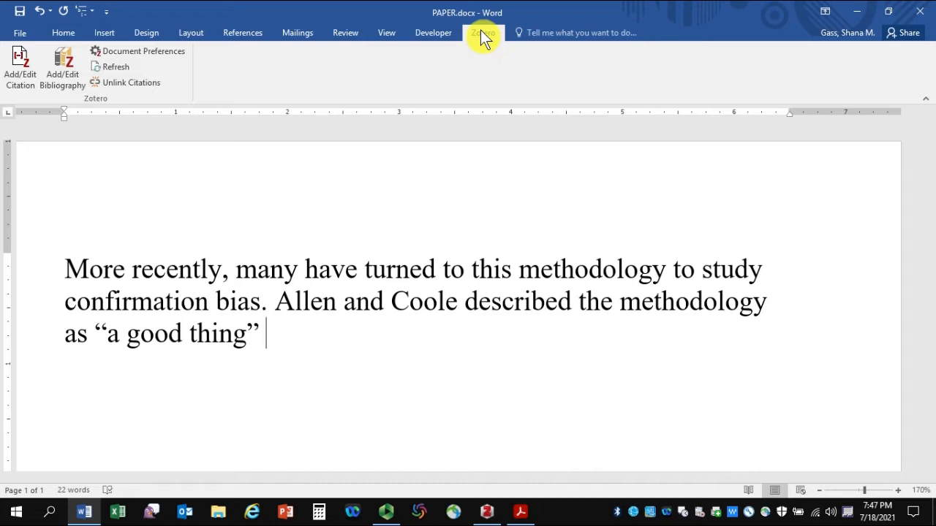
Open Zotero Document Preferences to pick APA 7th edition as the style.
click(483, 32)
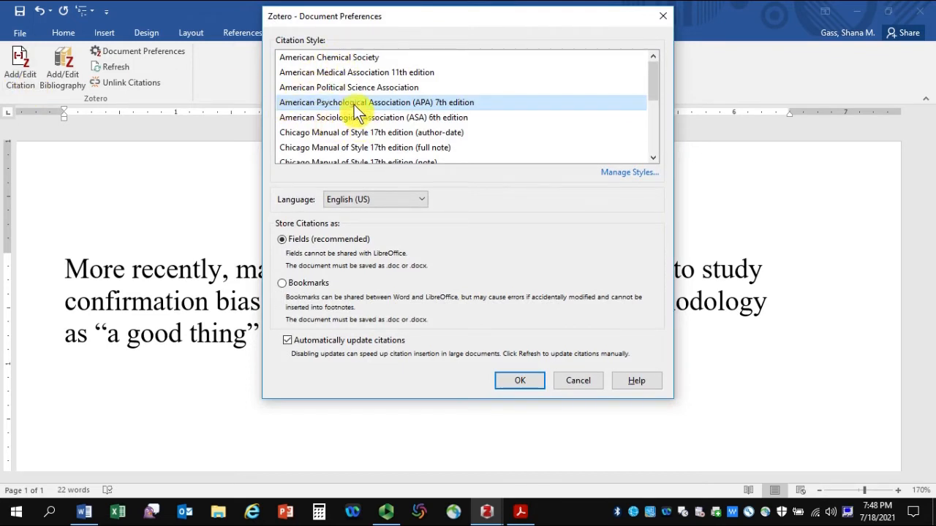
mouse_move(332, 108)
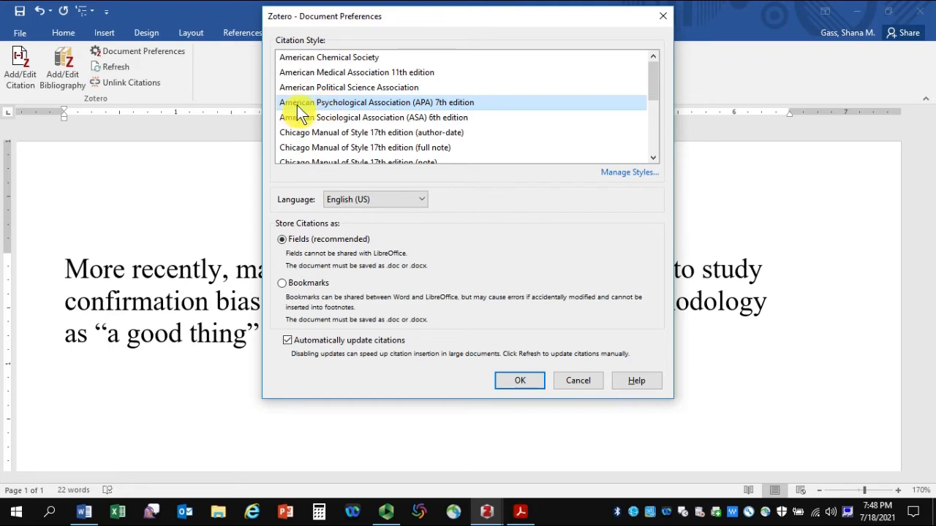
mouse_move(362, 114)
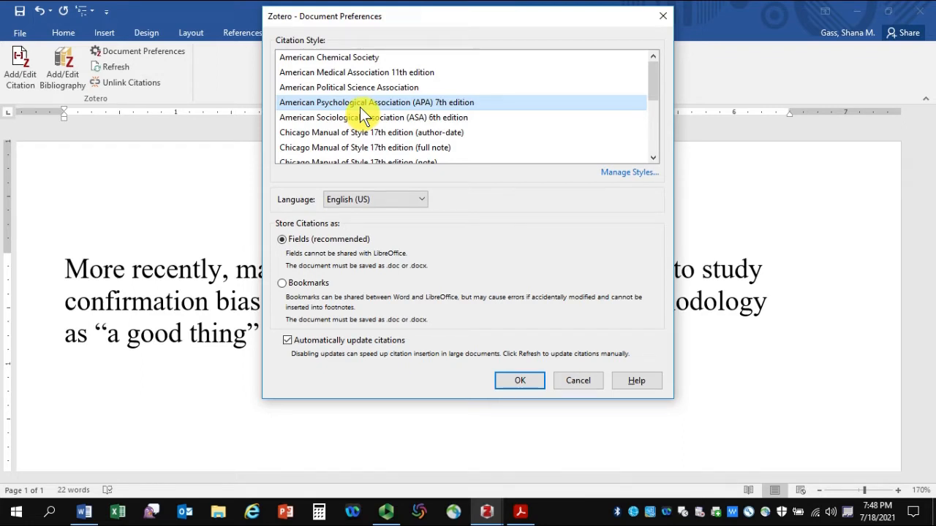
mouse_move(358, 58)
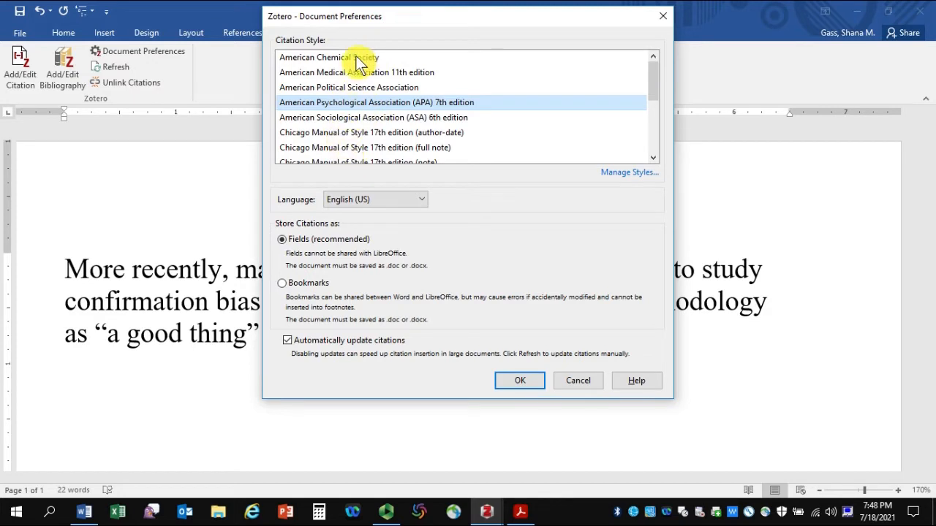
mouse_move(341, 147)
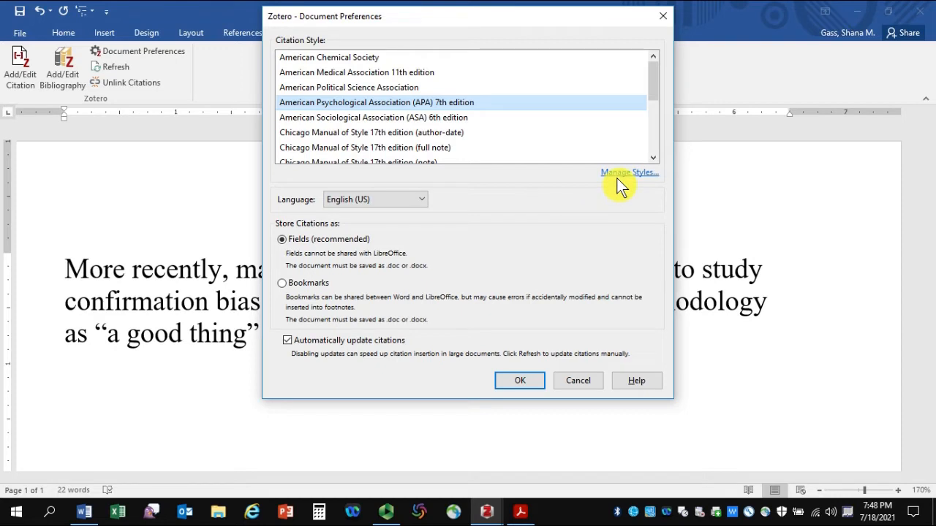
mouse_move(479, 223)
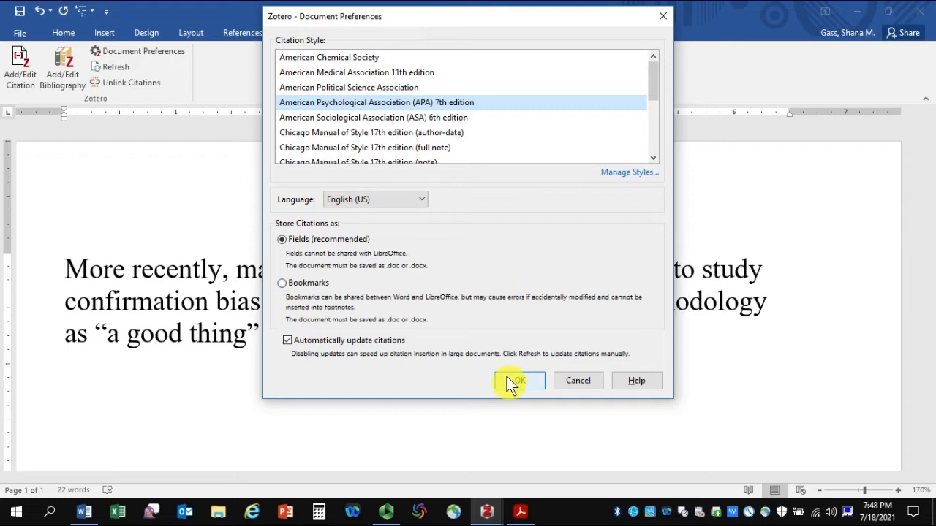
Confirm APA 7th and insert the (Allen & Coole, 2012) citation after 'a good thing'.
click(519, 380)
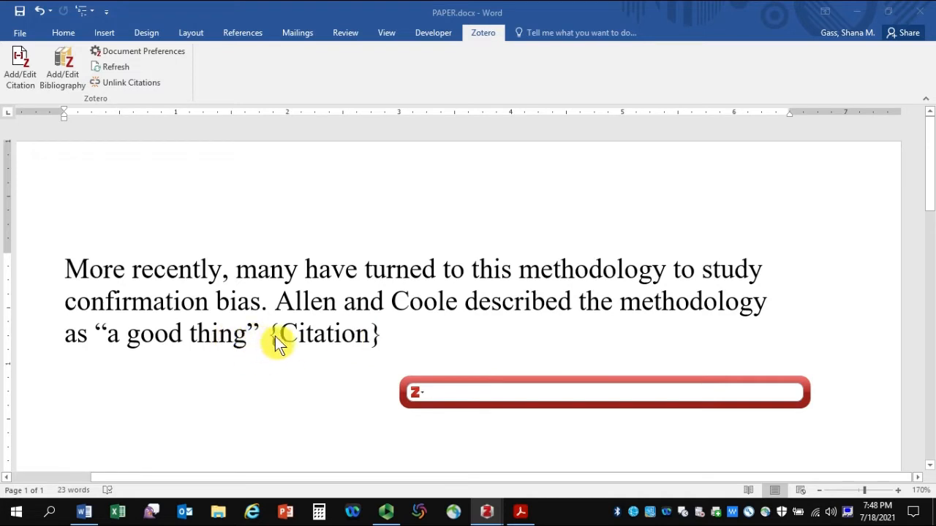
mouse_move(285, 345)
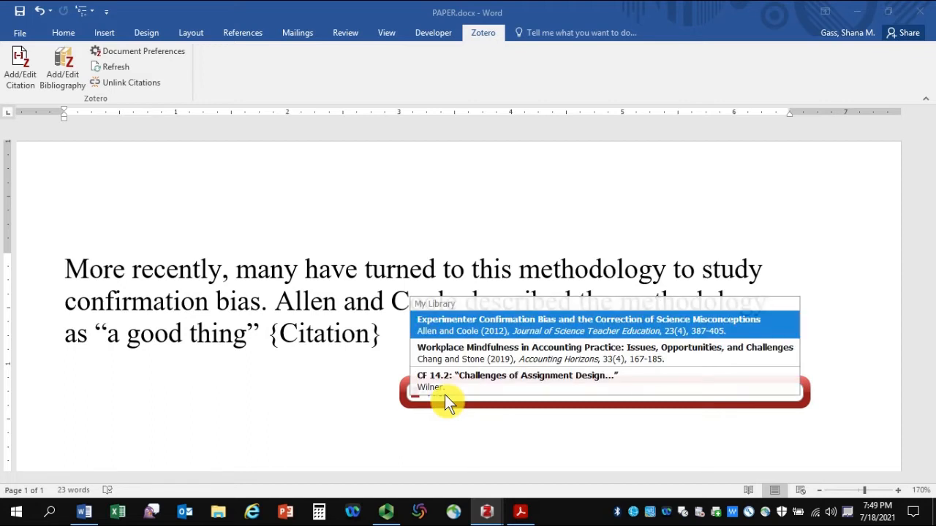
mouse_move(439, 332)
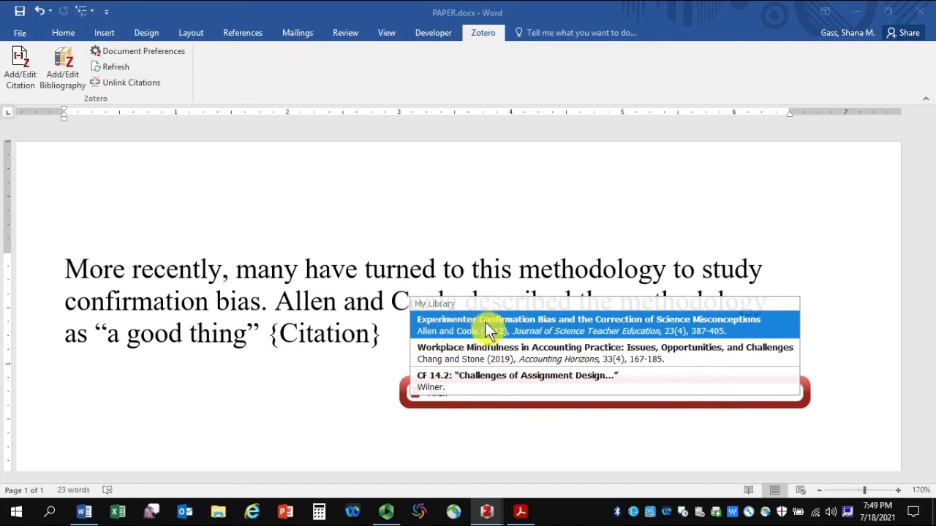
mouse_move(493, 335)
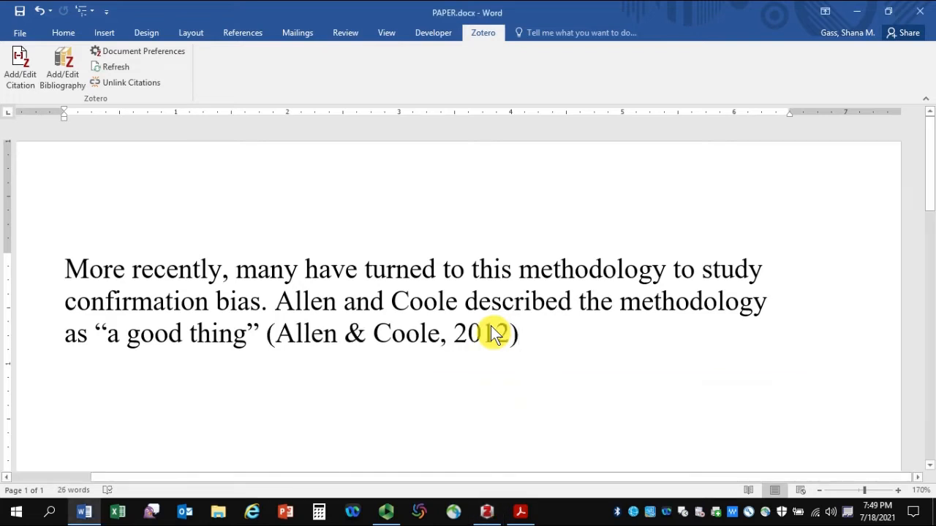
text(12)
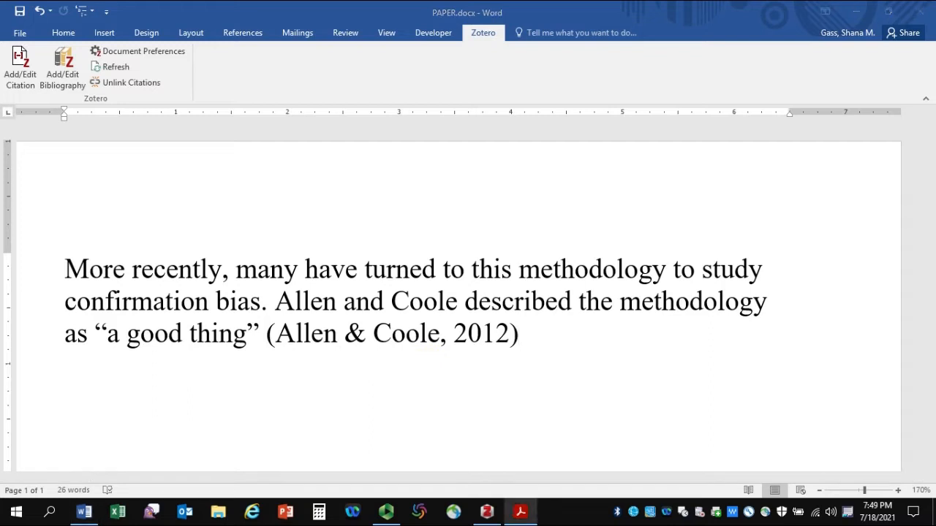
mouse_move(7, 310)
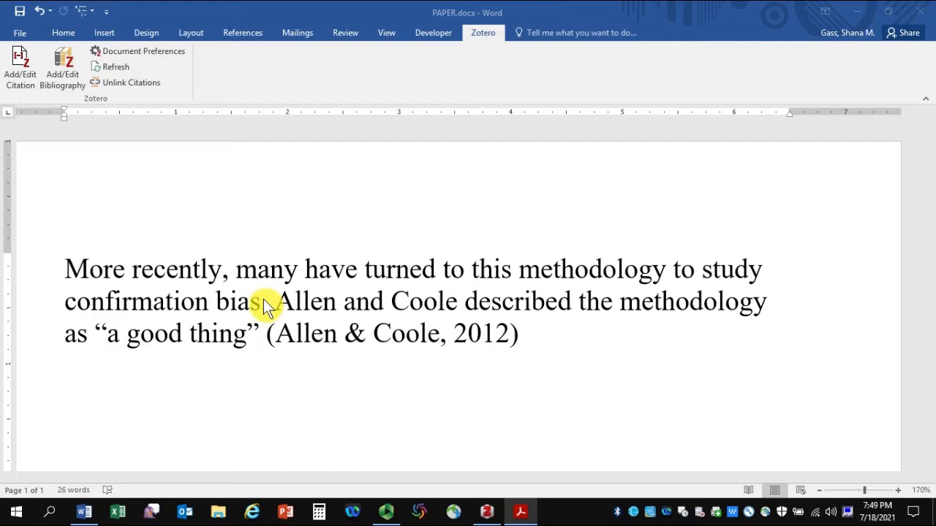
Cite Bhatia (2014) and Horne et al. (2015) together after 'confirmation bias'.
click(266, 301)
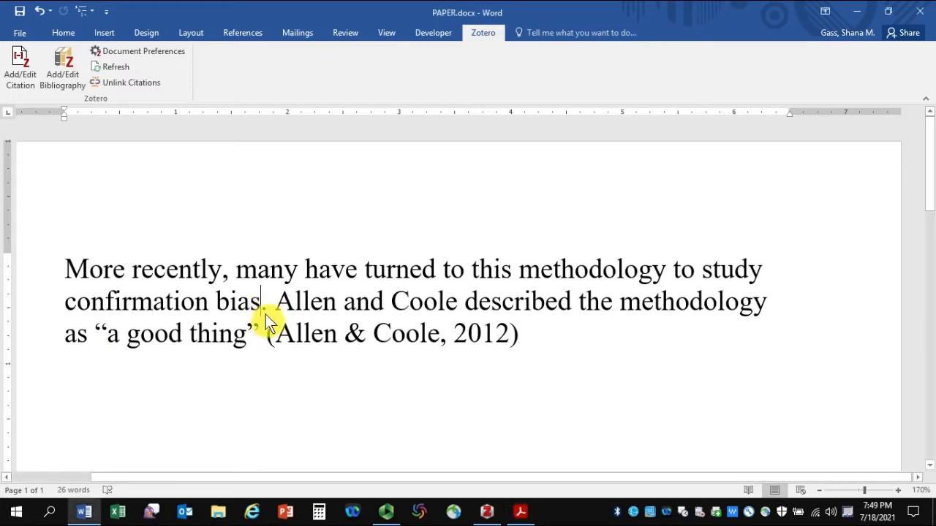
mouse_move(331, 236)
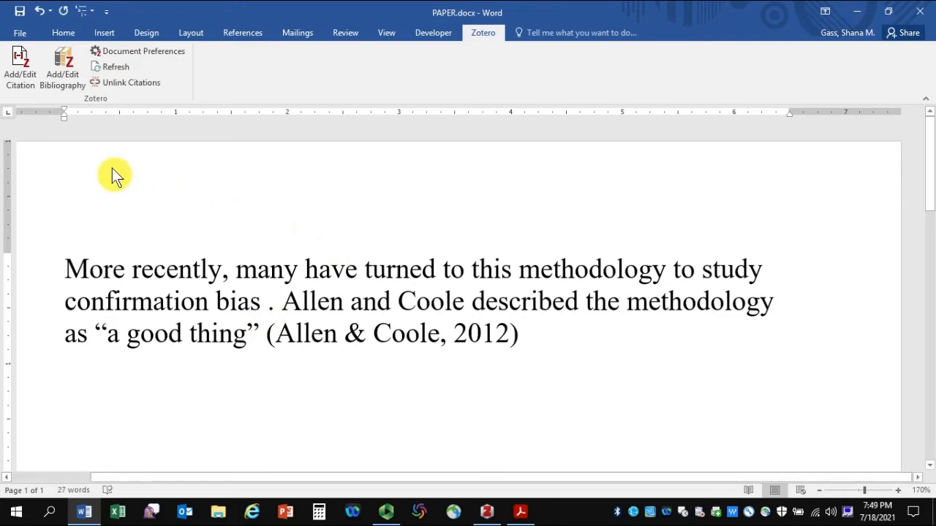
click(20, 65)
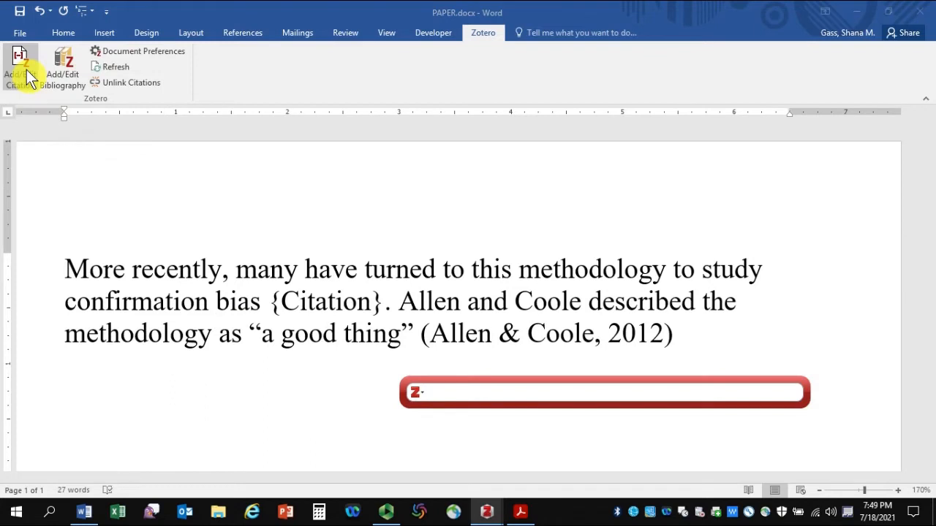
text(bhatia, 2014)
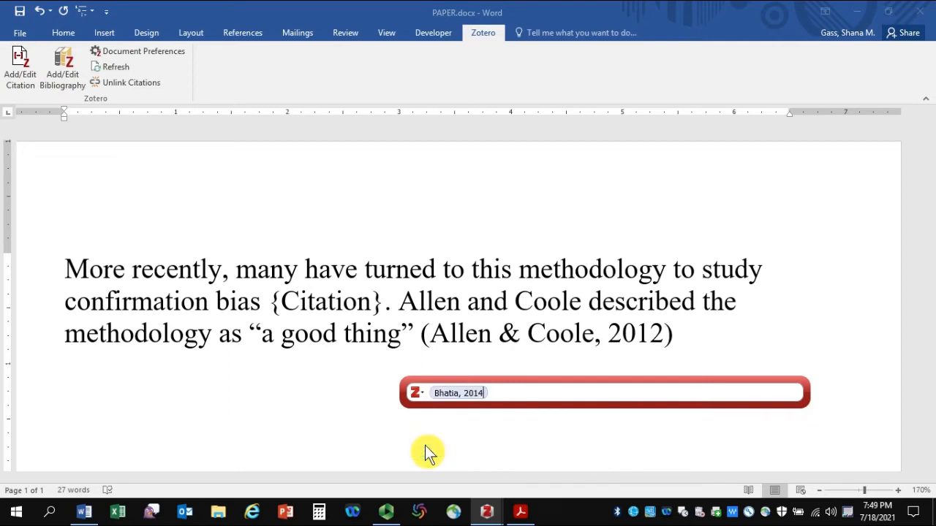
text(horne)
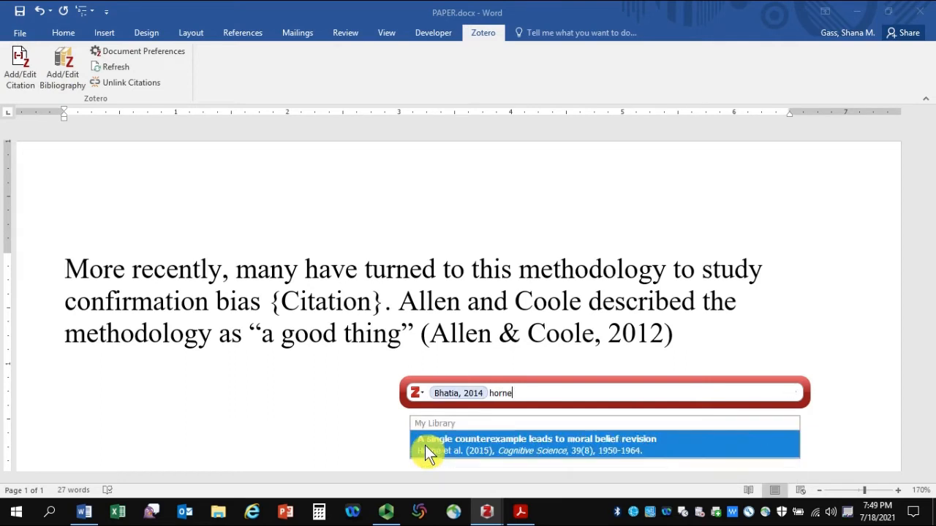
mouse_move(487, 452)
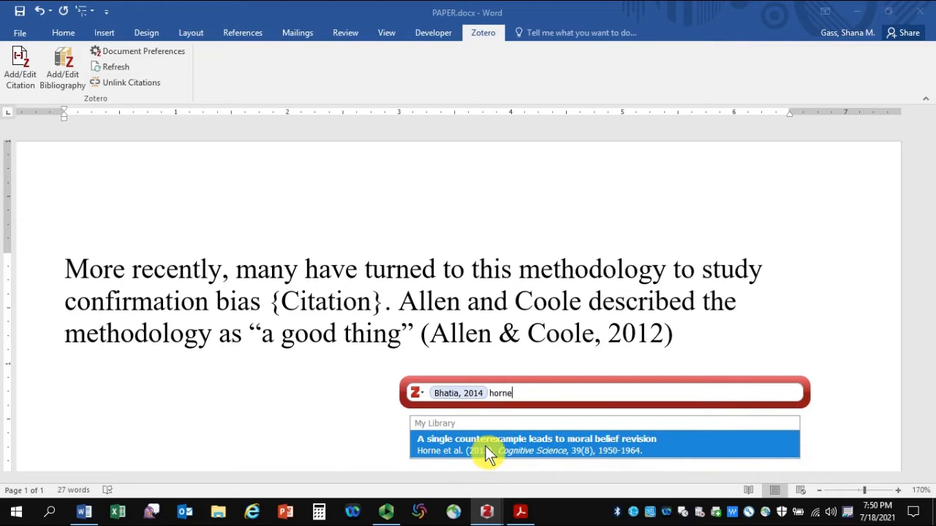
click(534, 445)
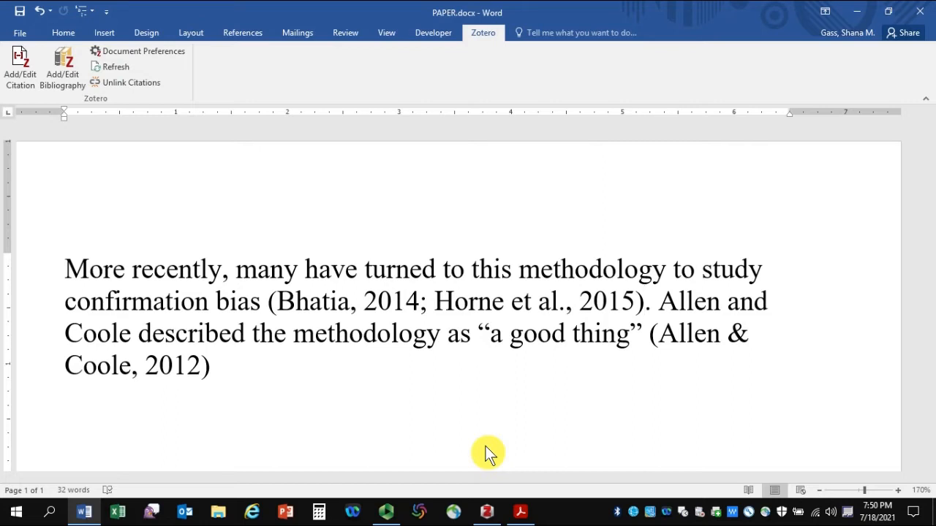
Add a period after (Allen & Coole, 2012) and reopen that citation for editing.
click(642, 301)
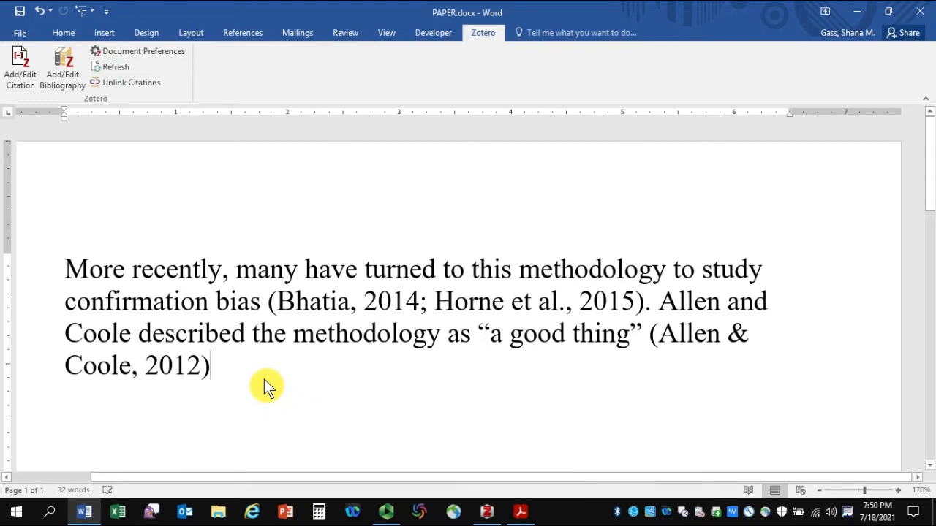
text(.)
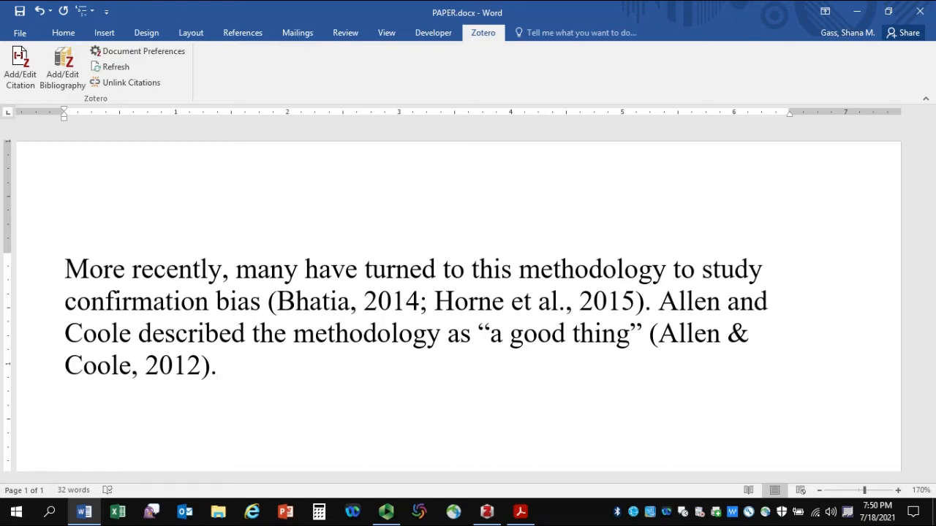
click(217, 365)
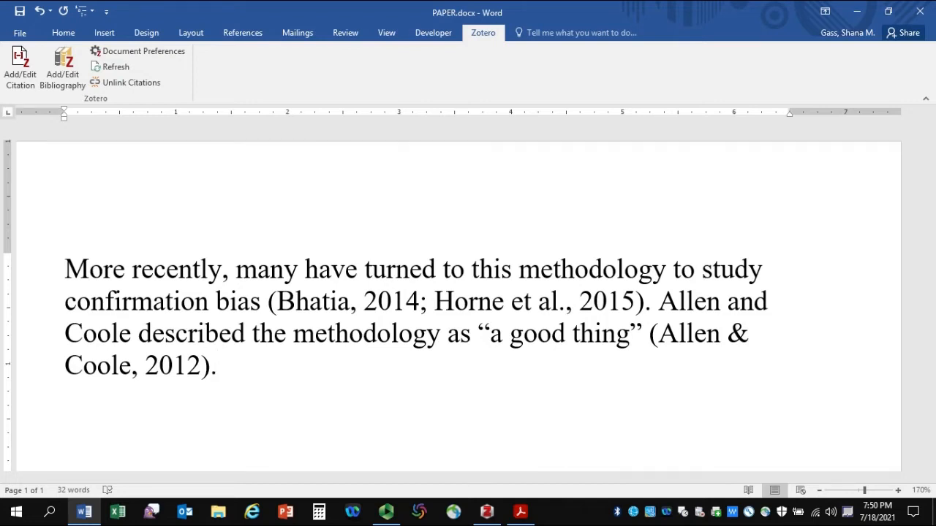
double_click(425, 333)
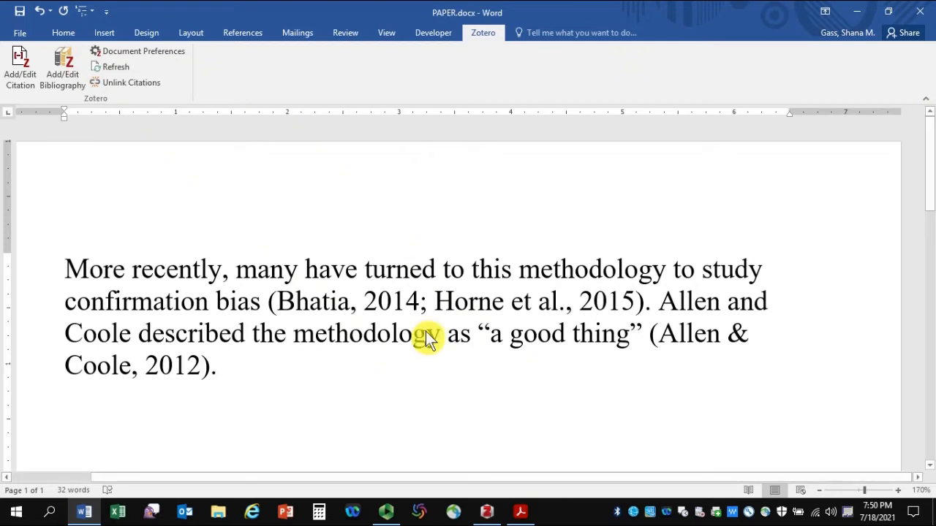
drag(428, 334, 673, 333)
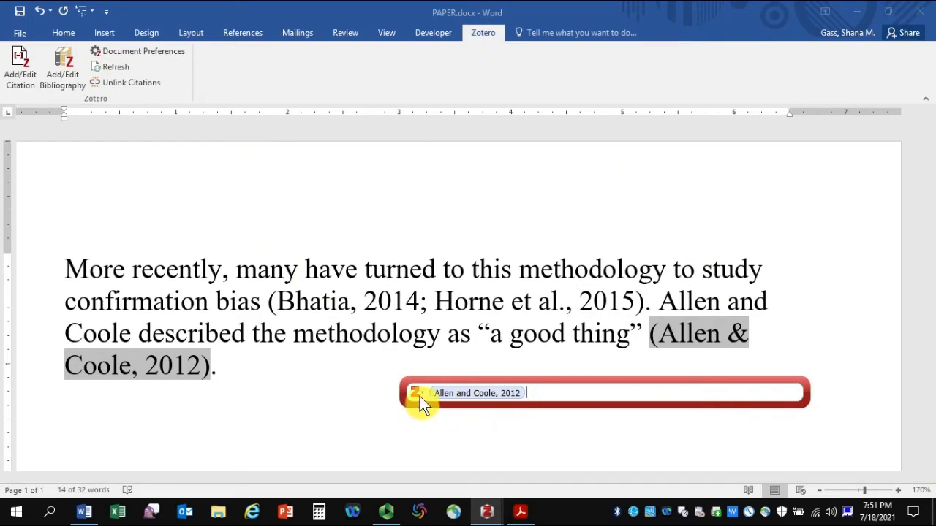
Add page 386 to the Allen & Coole citation in Zotero's Classic View.
click(416, 393)
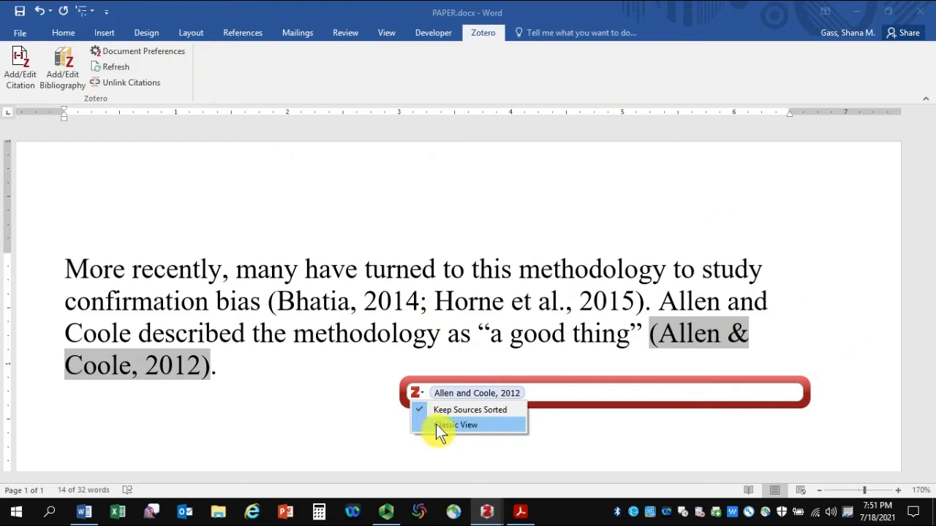
click(456, 425)
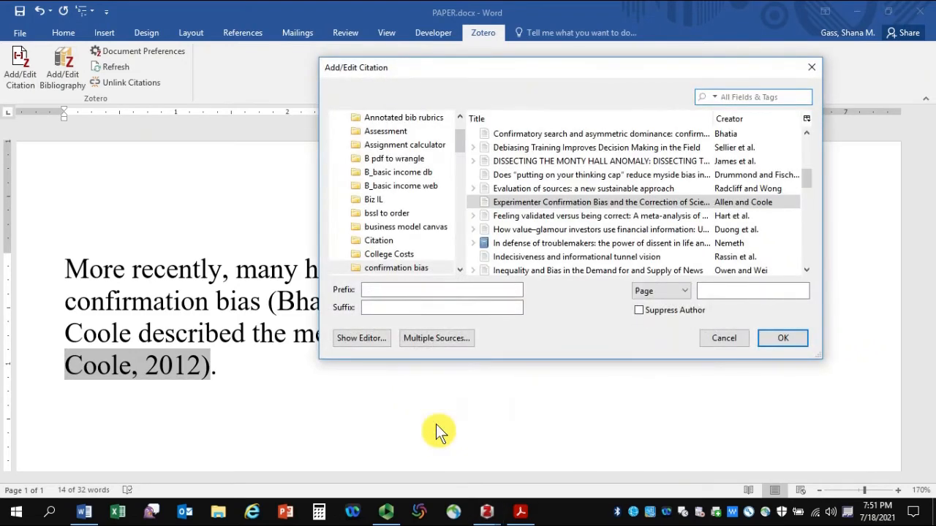
mouse_move(607, 312)
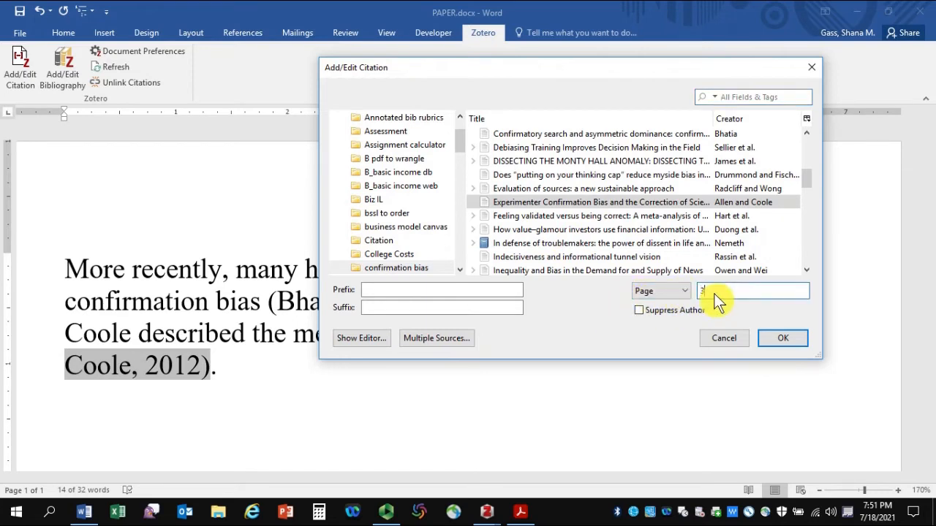
text(386)
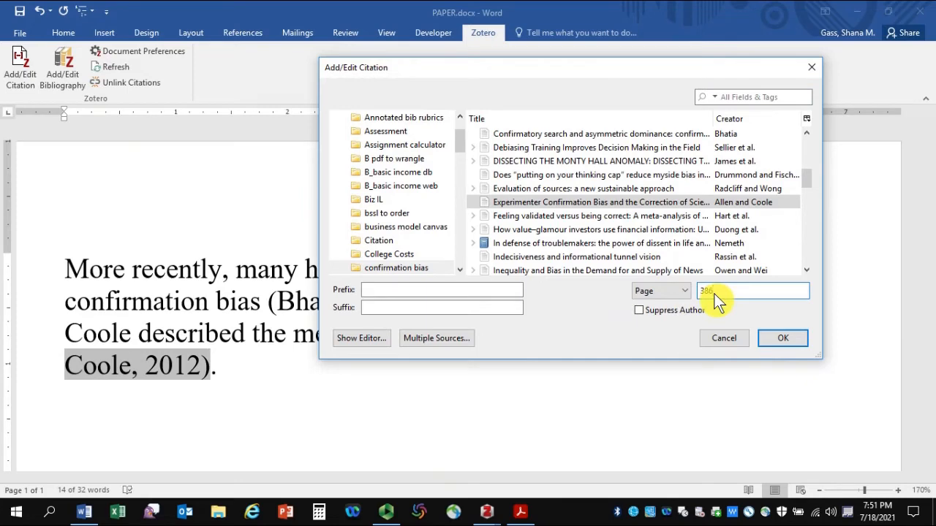
click(782, 337)
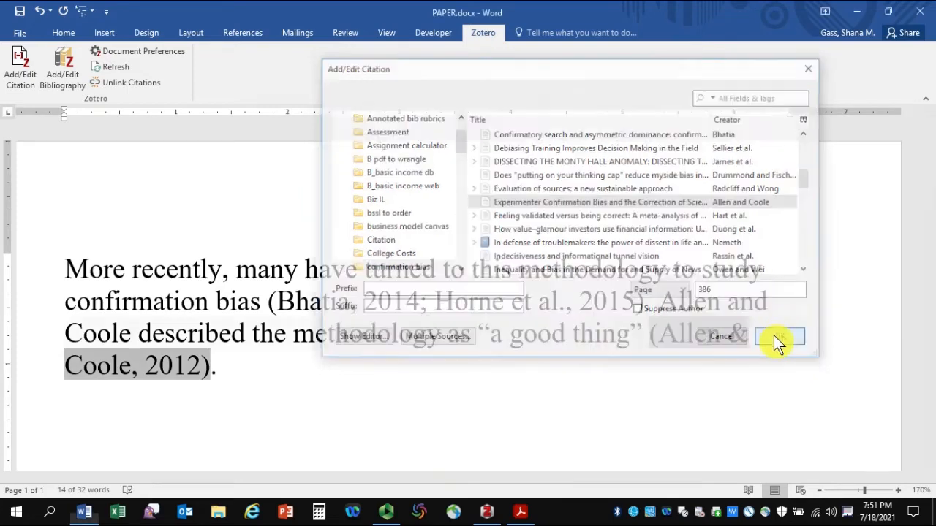
click(778, 336)
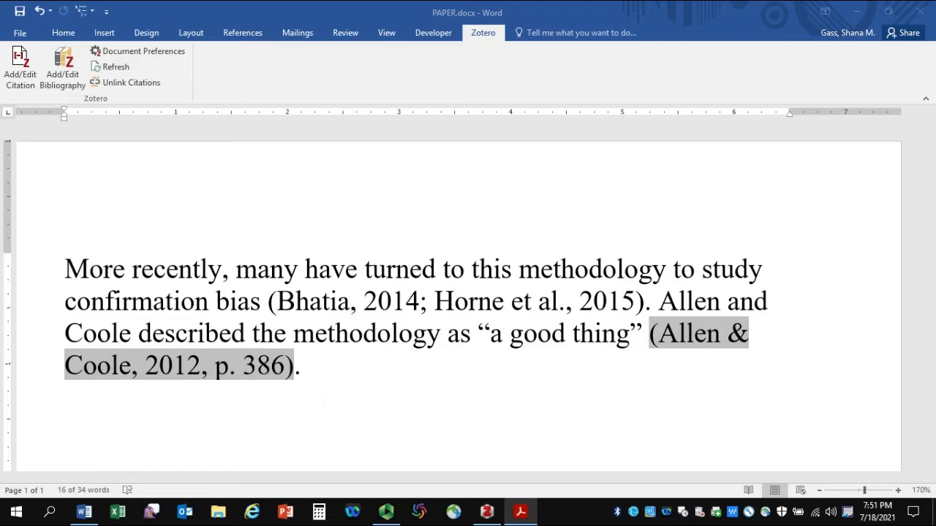
mouse_move(182, 438)
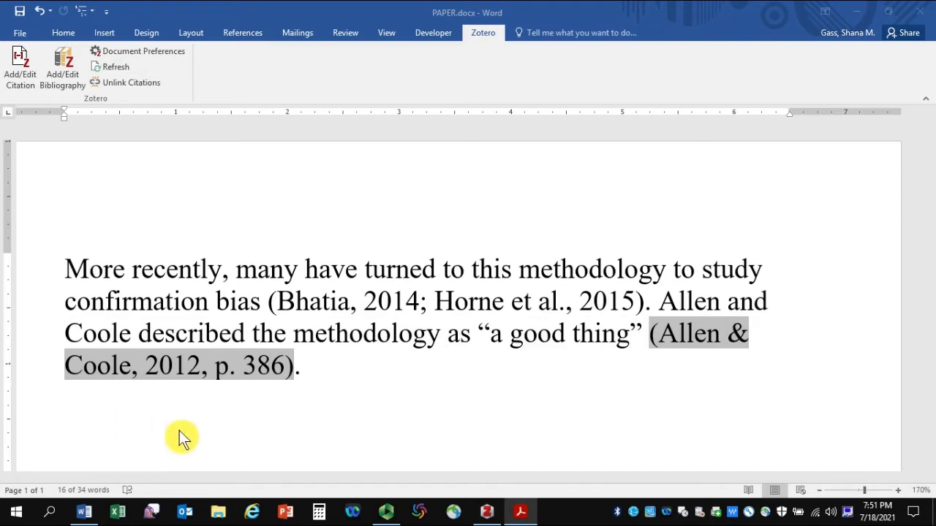
drag(183, 437, 464, 324)
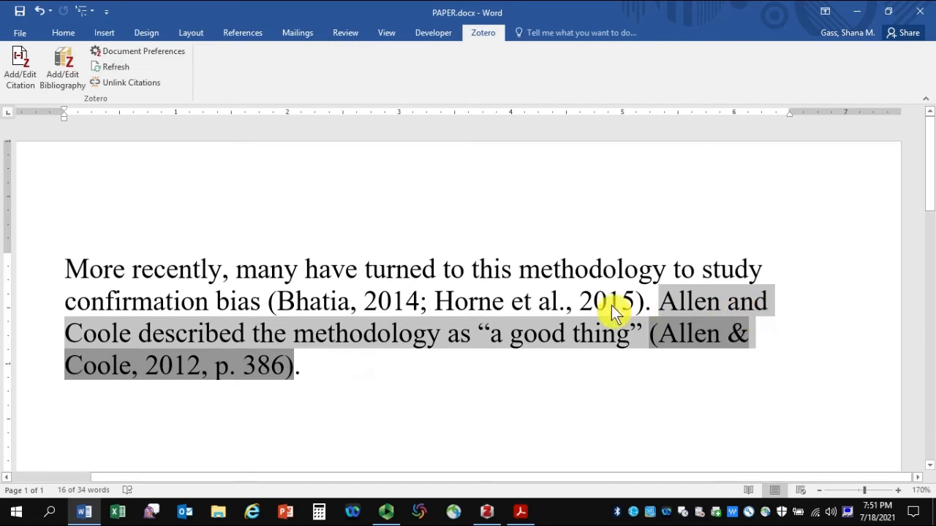
mouse_move(716, 313)
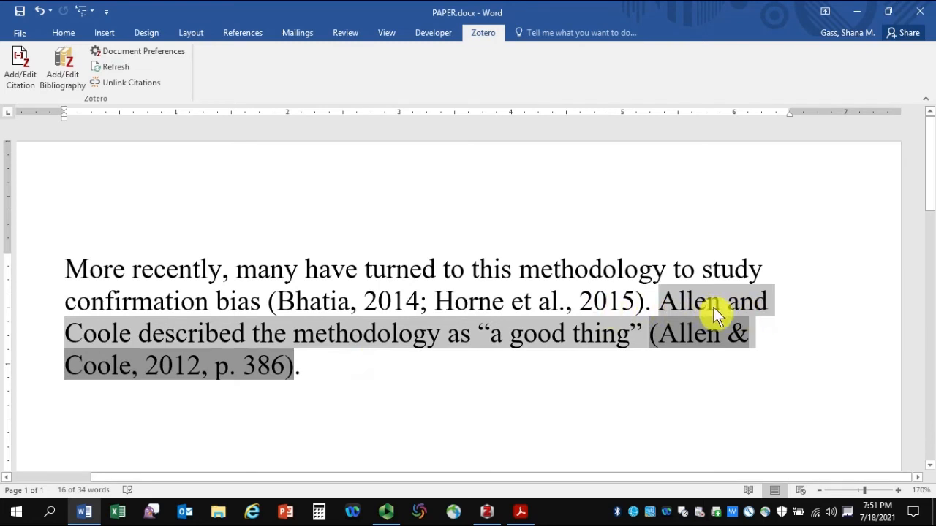
mouse_move(764, 316)
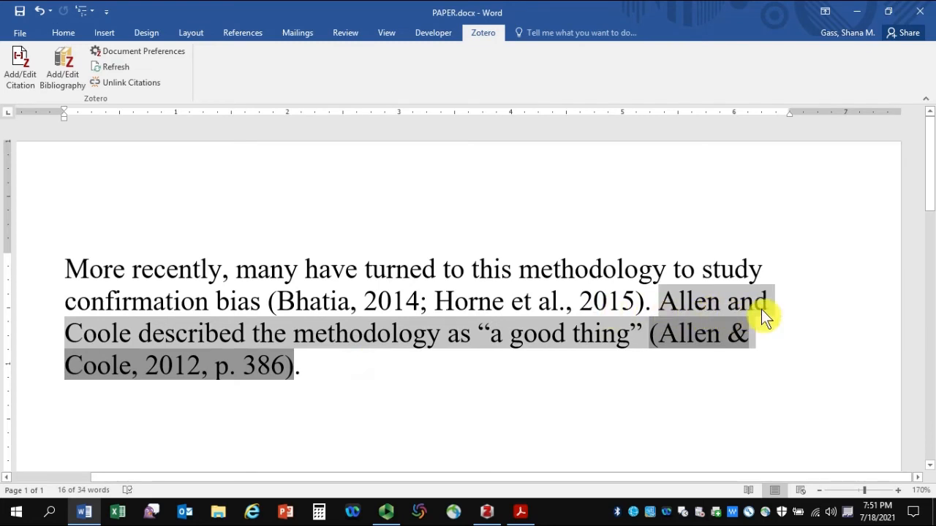
mouse_move(481, 371)
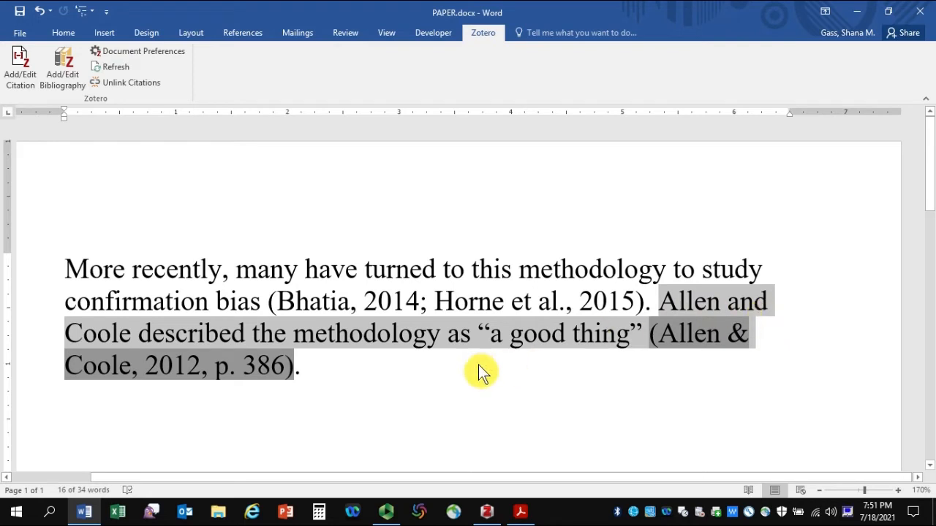
mouse_move(472, 358)
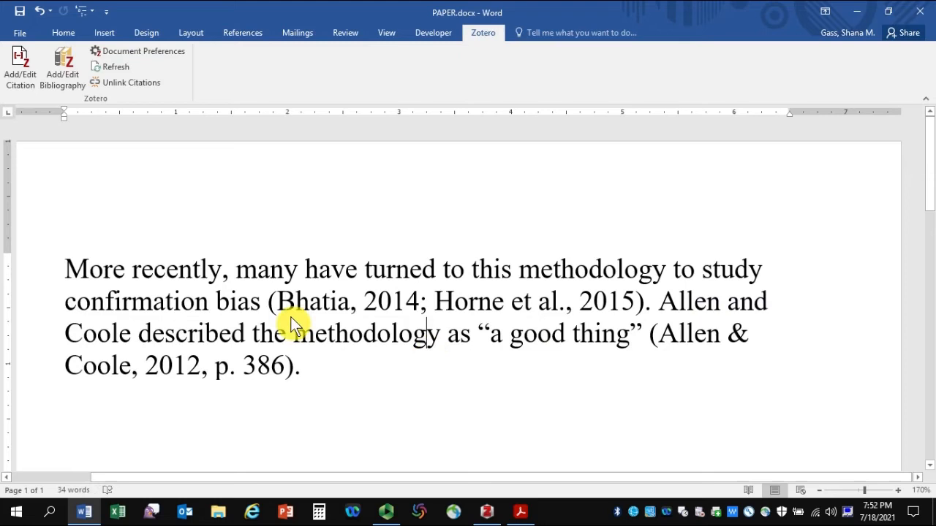
mouse_move(671, 328)
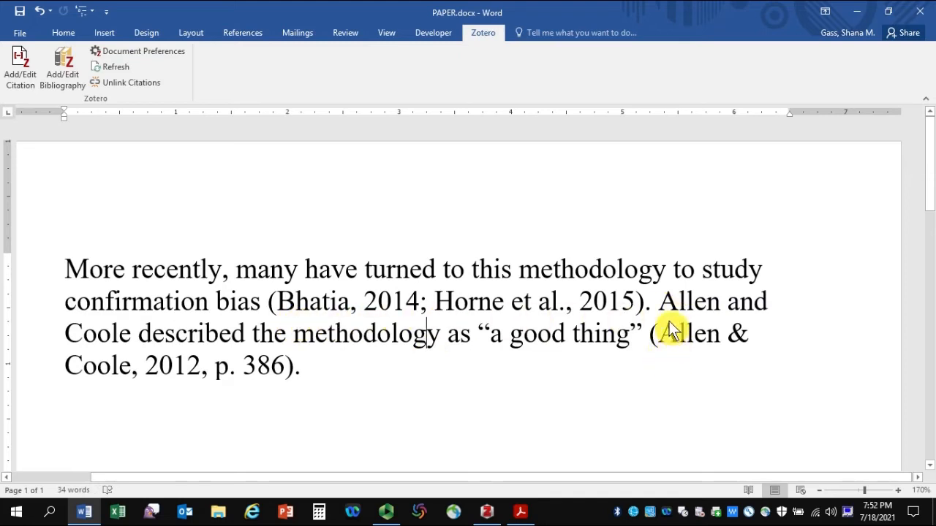
mouse_move(765, 330)
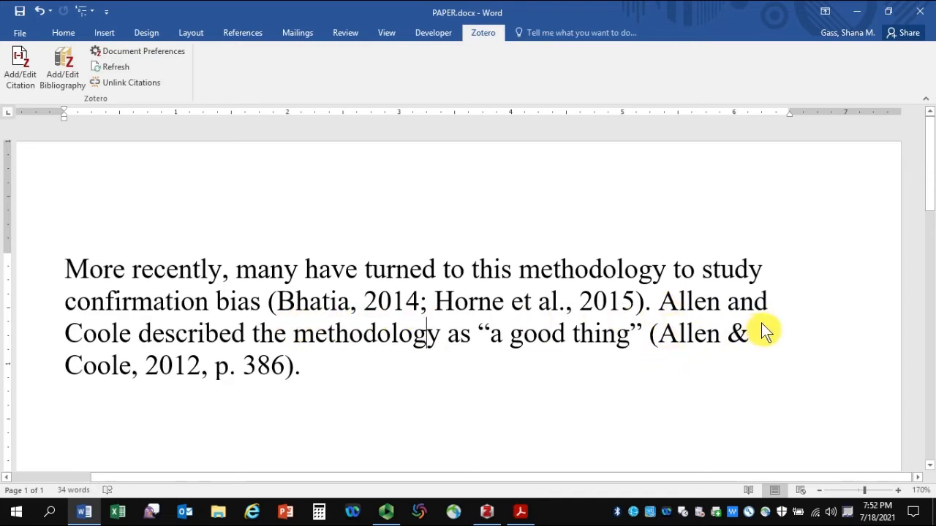
mouse_move(671, 336)
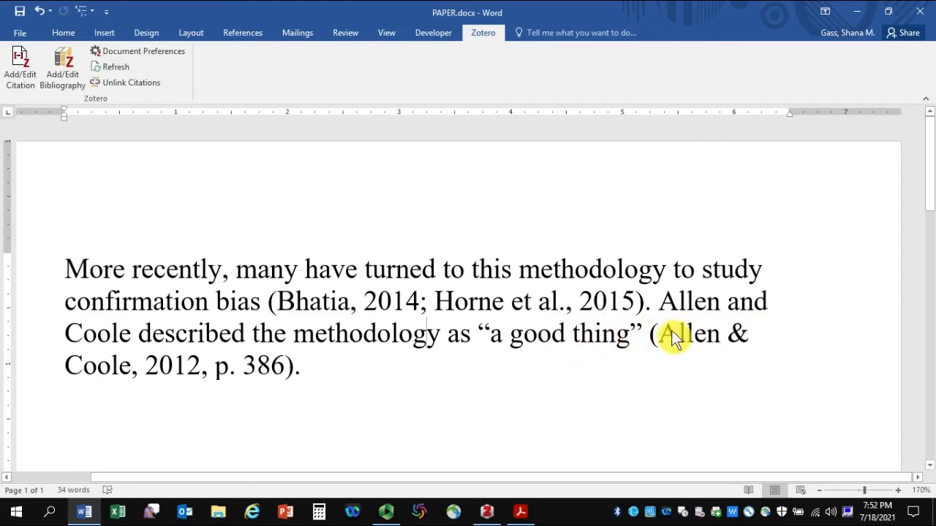
mouse_move(738, 342)
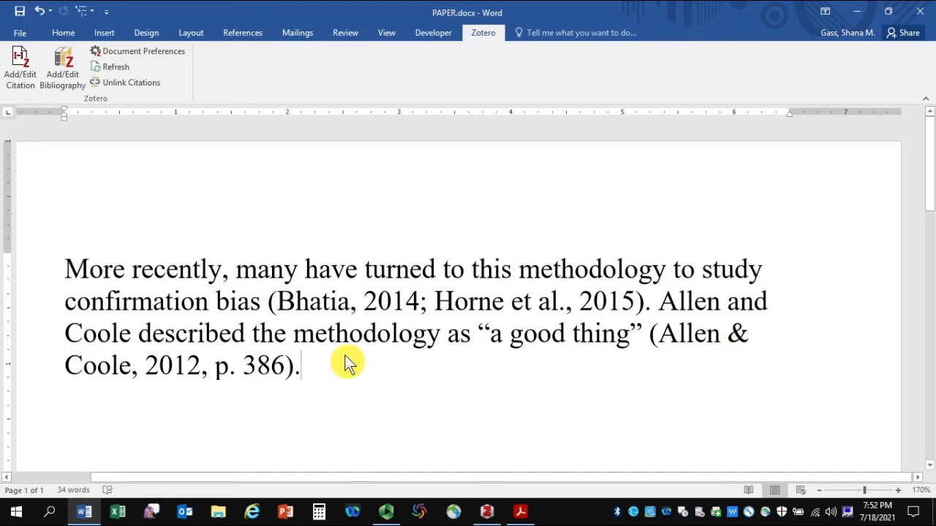
mouse_move(662, 333)
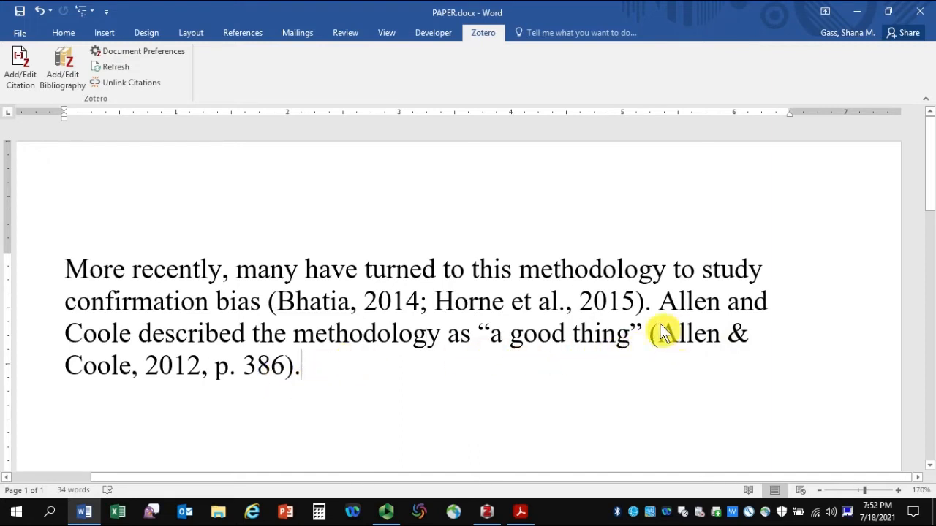
Turn on Suppress Author for the Allen & Coole citation in Classic View.
click(663, 333)
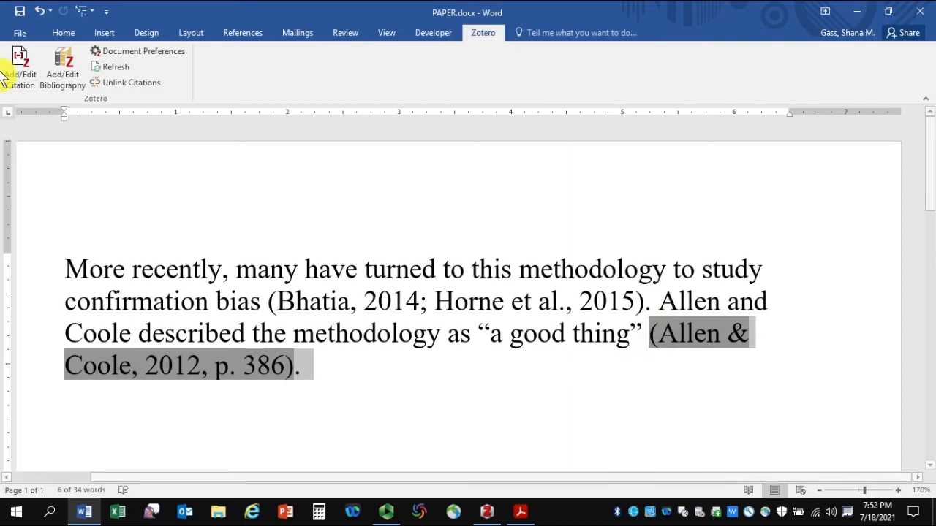
click(20, 64)
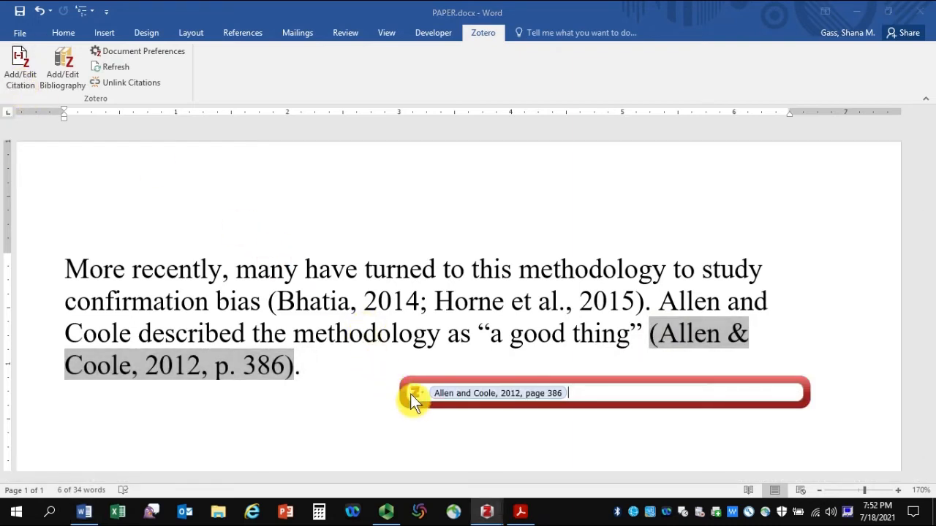
click(416, 393)
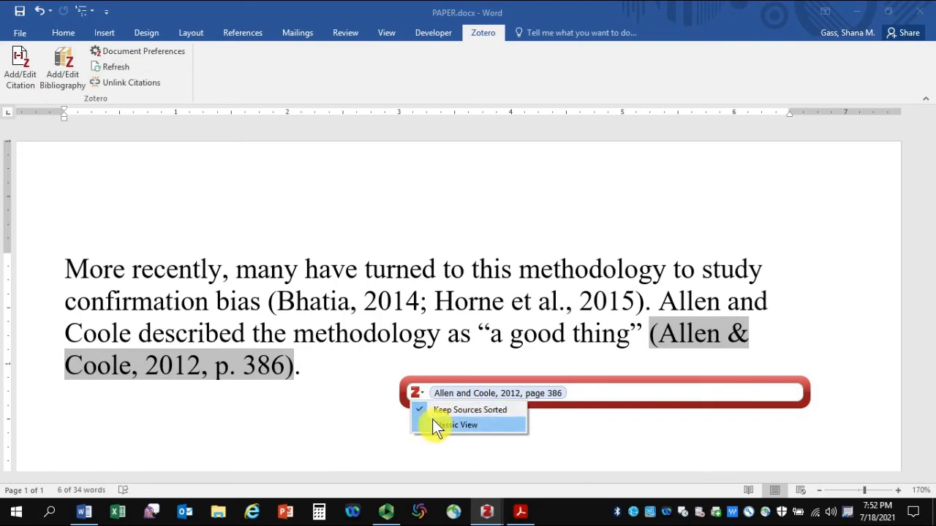
click(459, 425)
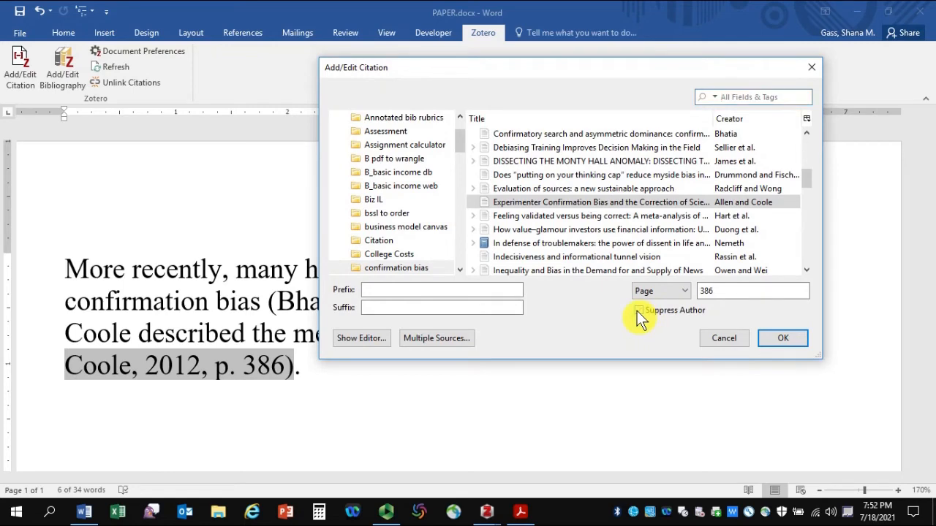
click(782, 338)
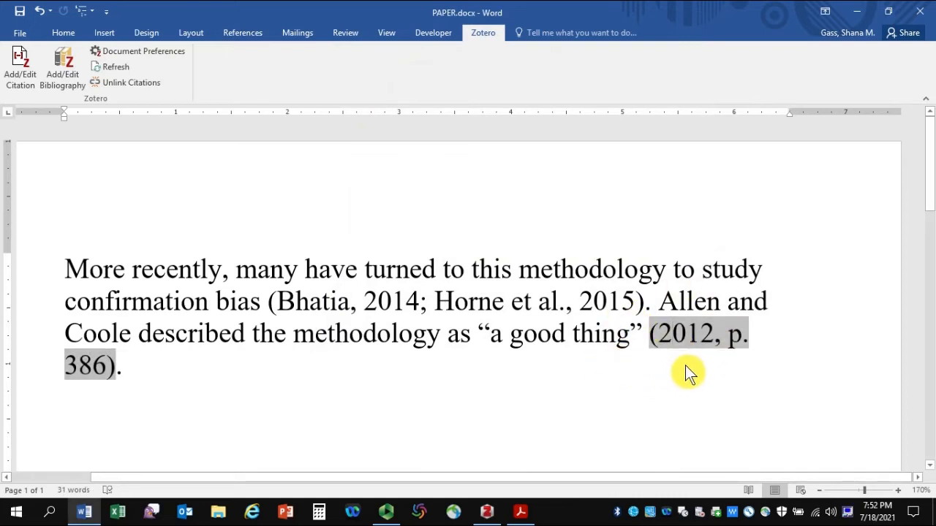
click(122, 366)
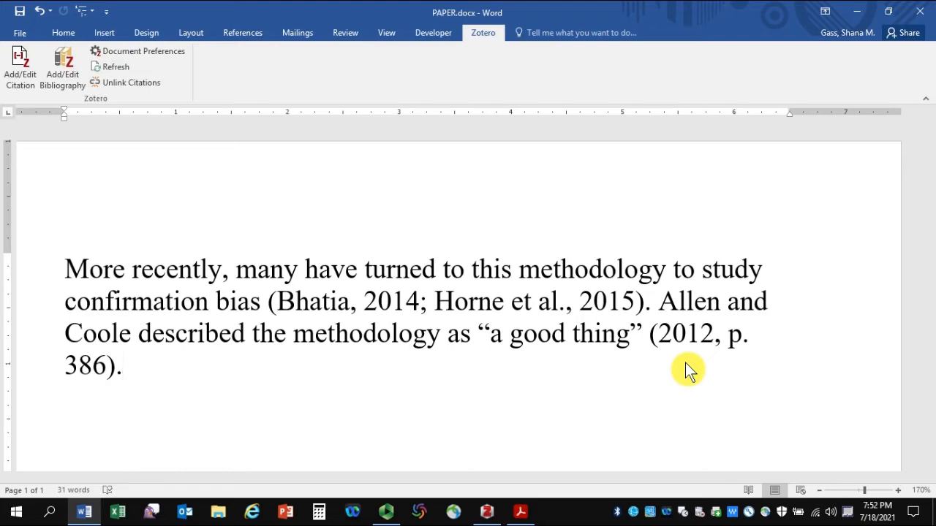
click(123, 365)
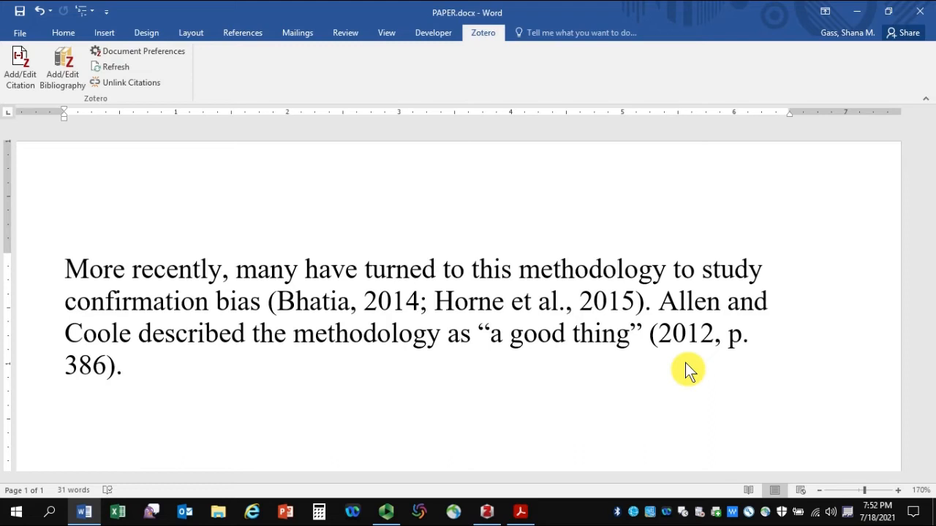
click(125, 365)
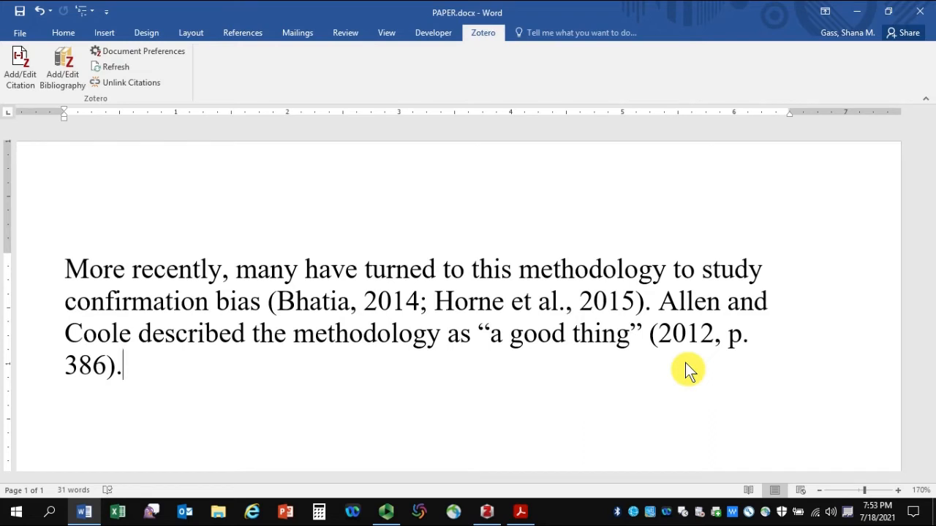
mouse_move(614, 354)
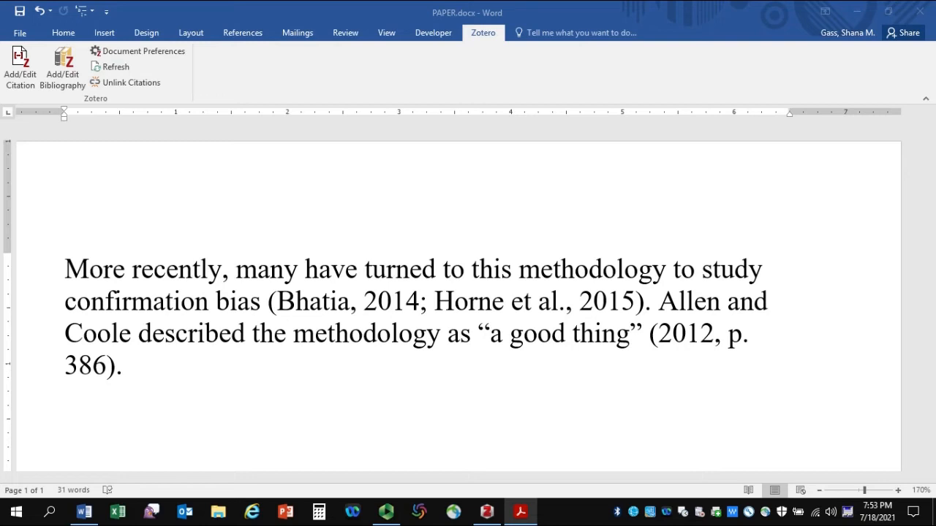
mouse_move(108, 437)
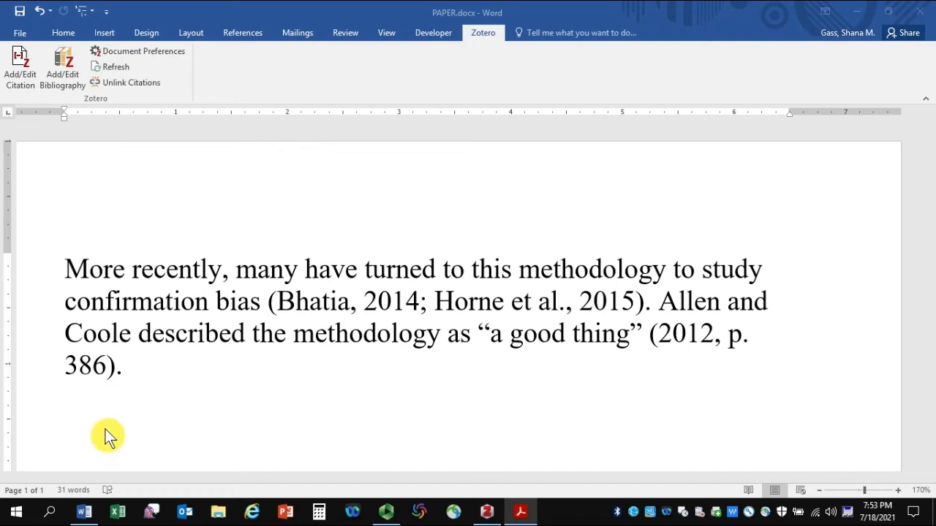
Type a 'References' heading on a new line below the paragraph.
click(122, 366)
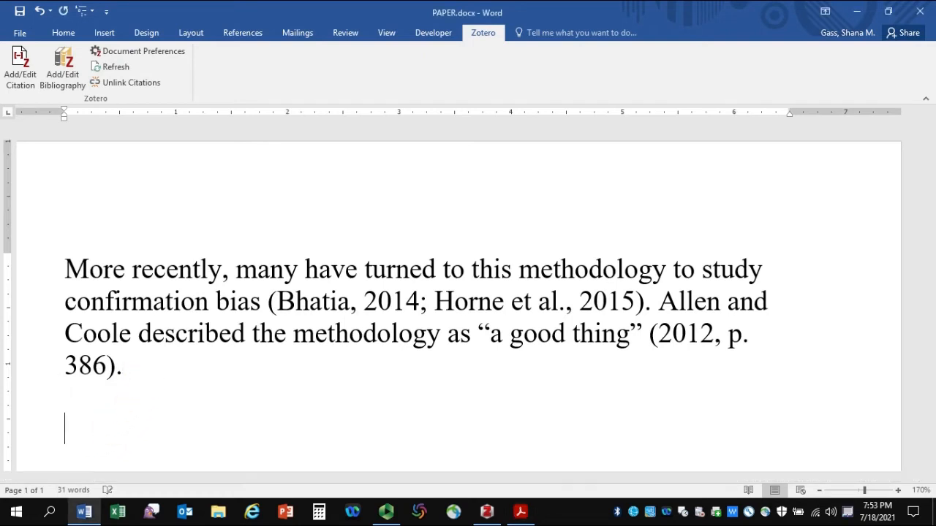
text(Refe)
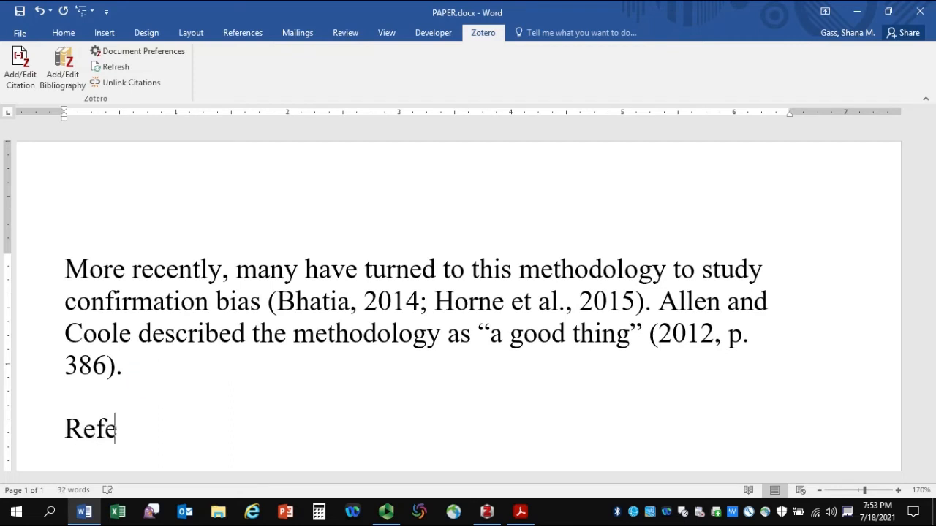
text(rences)
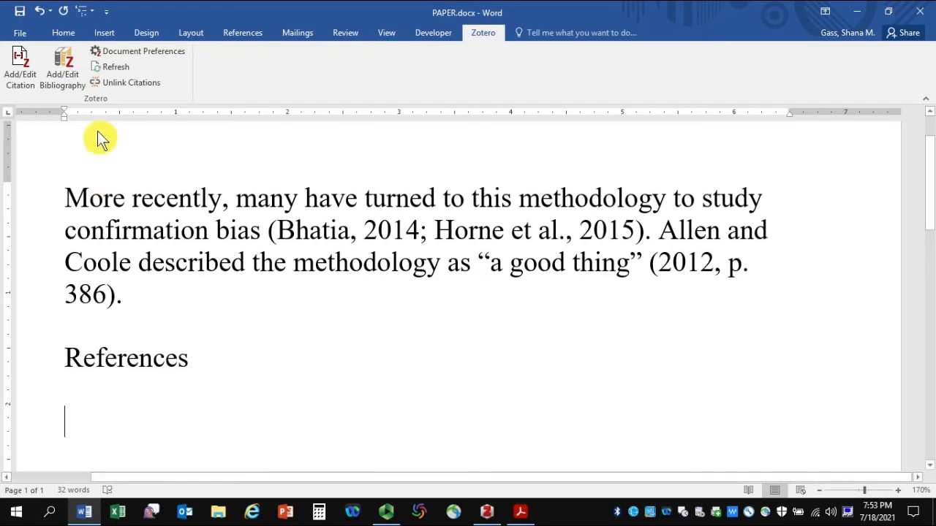
mouse_move(156, 80)
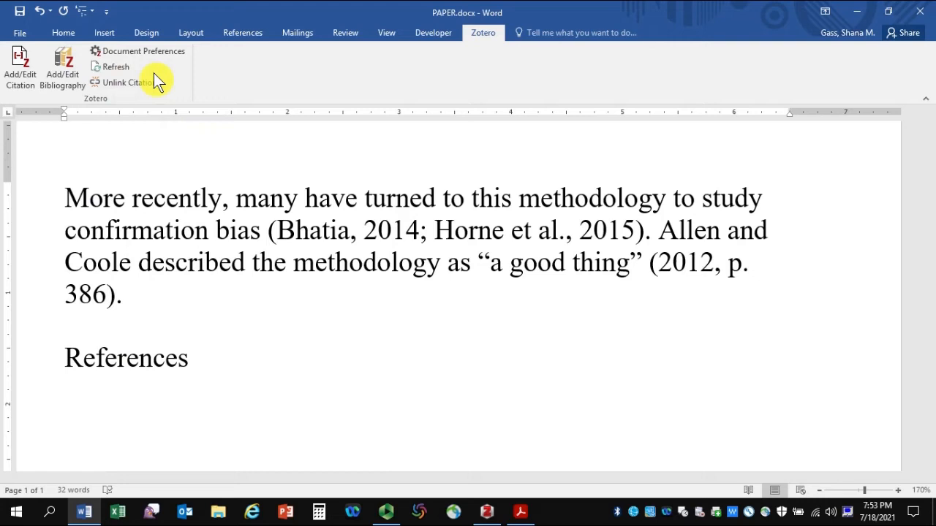
mouse_move(62, 69)
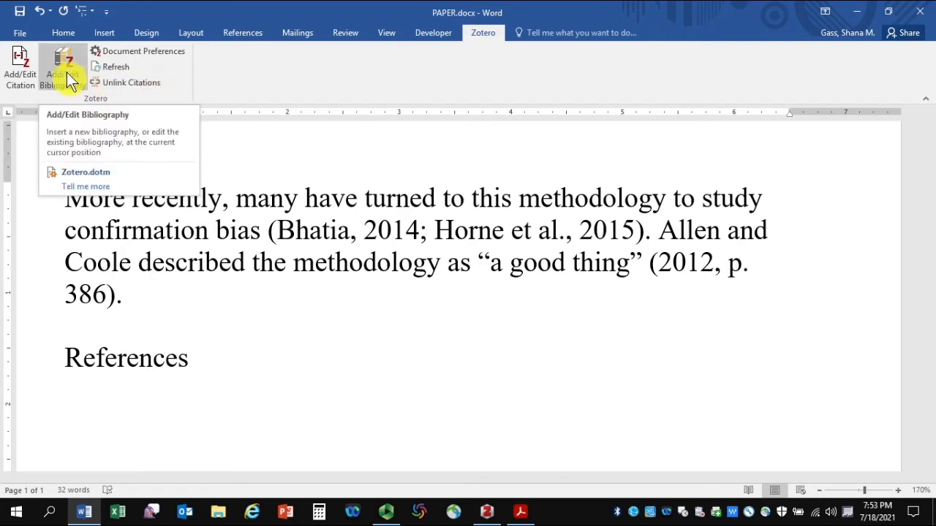
Insert the Zotero bibliography under References and scroll through its three APA entries.
click(65, 69)
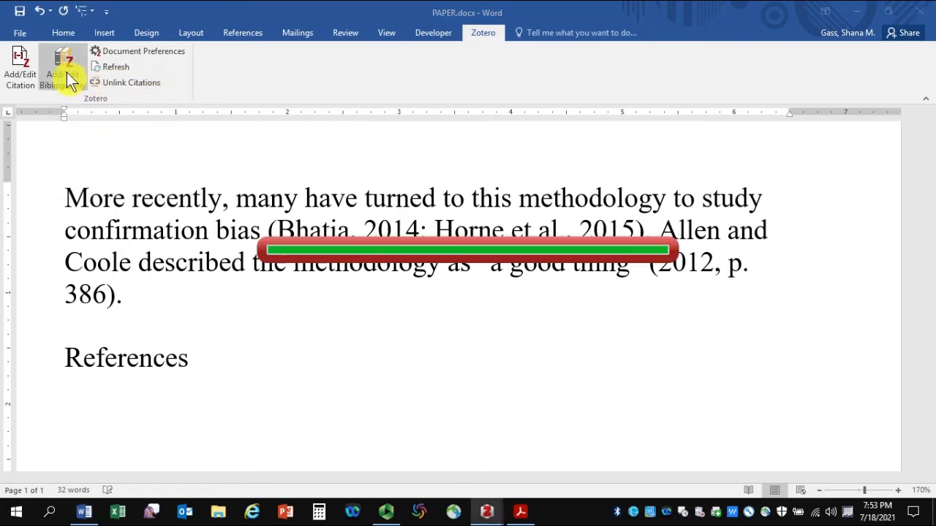
click(62, 65)
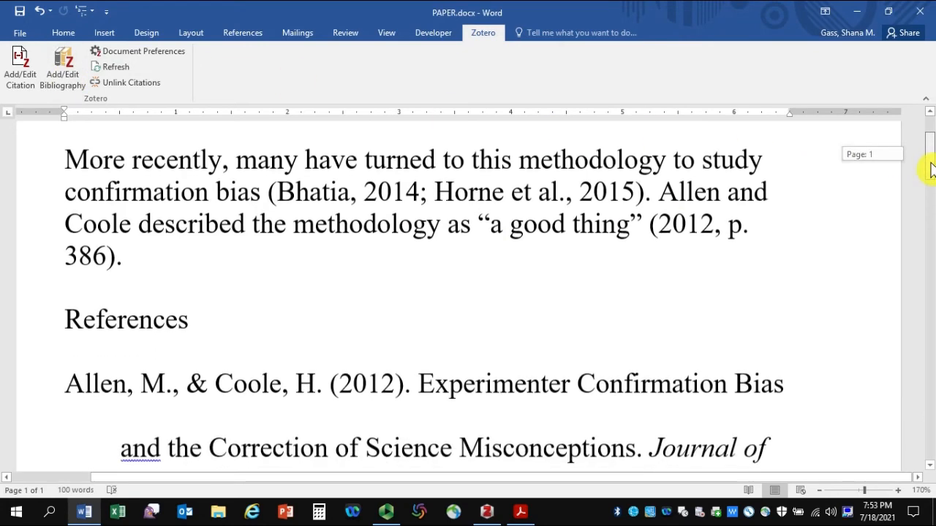
scroll(down, 3)
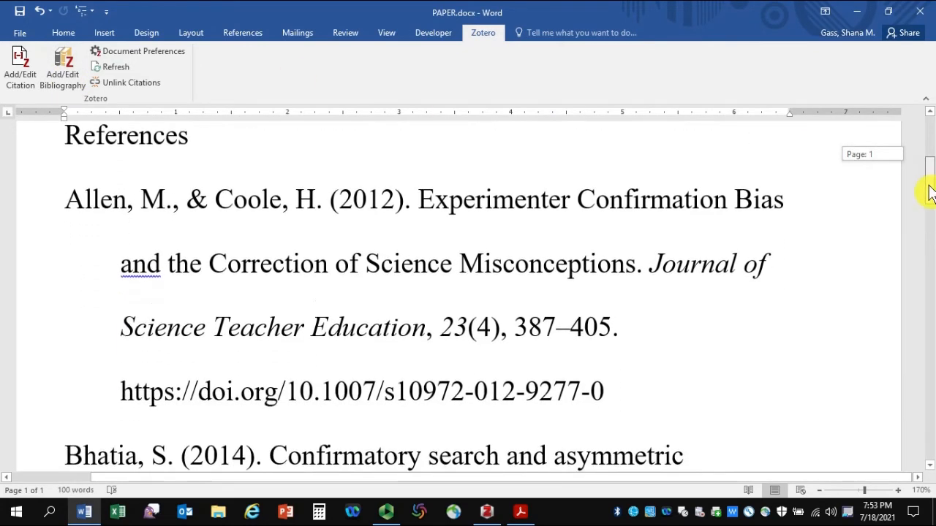
scroll(down, 3)
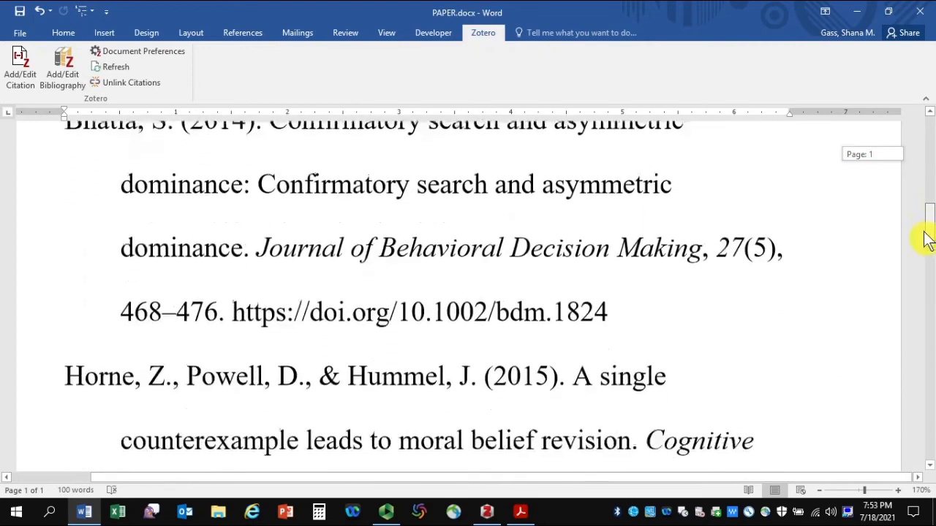
scroll(down, 3)
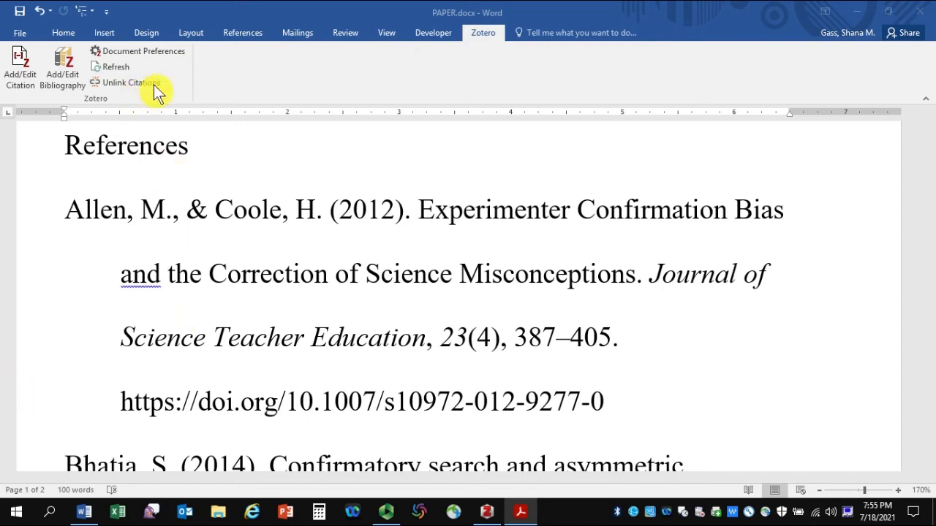
mouse_move(150, 99)
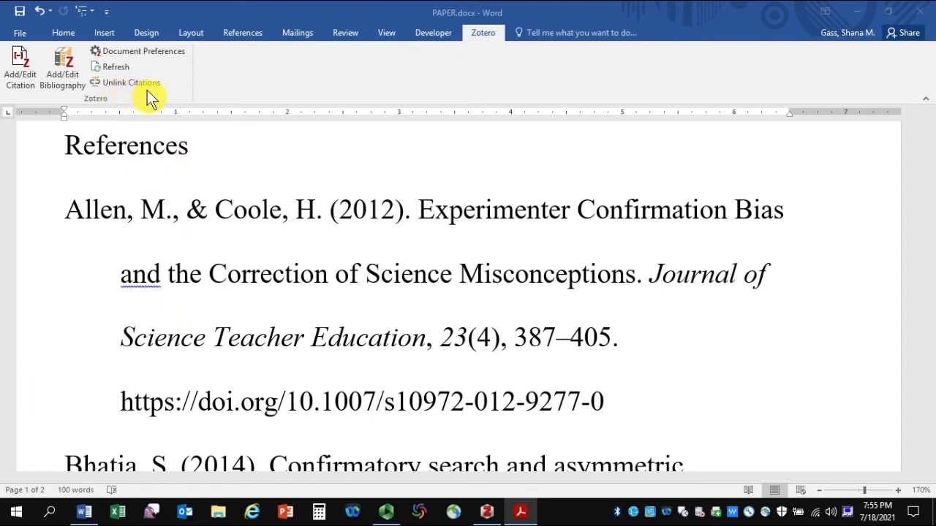